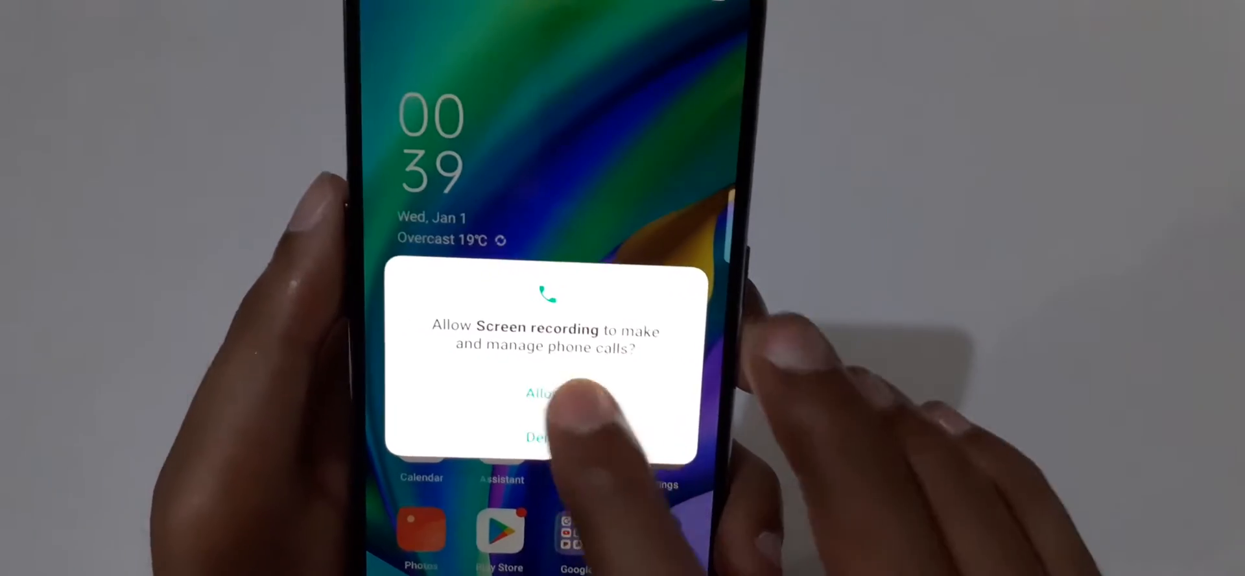
Allow Screen recording to make and manage phone calls in the permission dialog
click(544, 392)
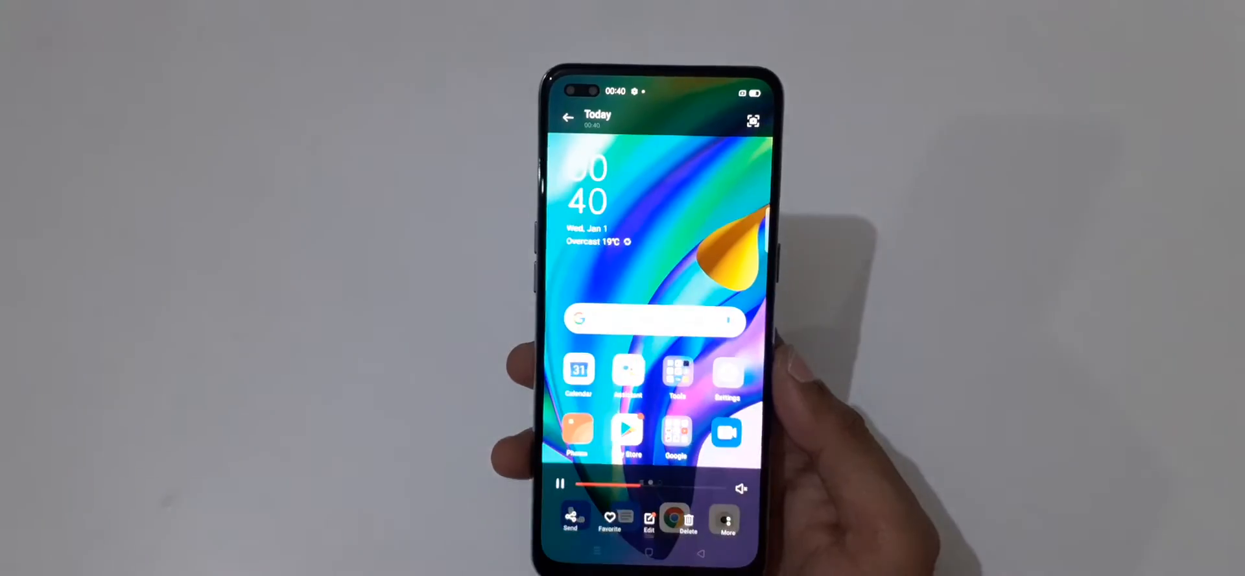
scroll(up, 3)
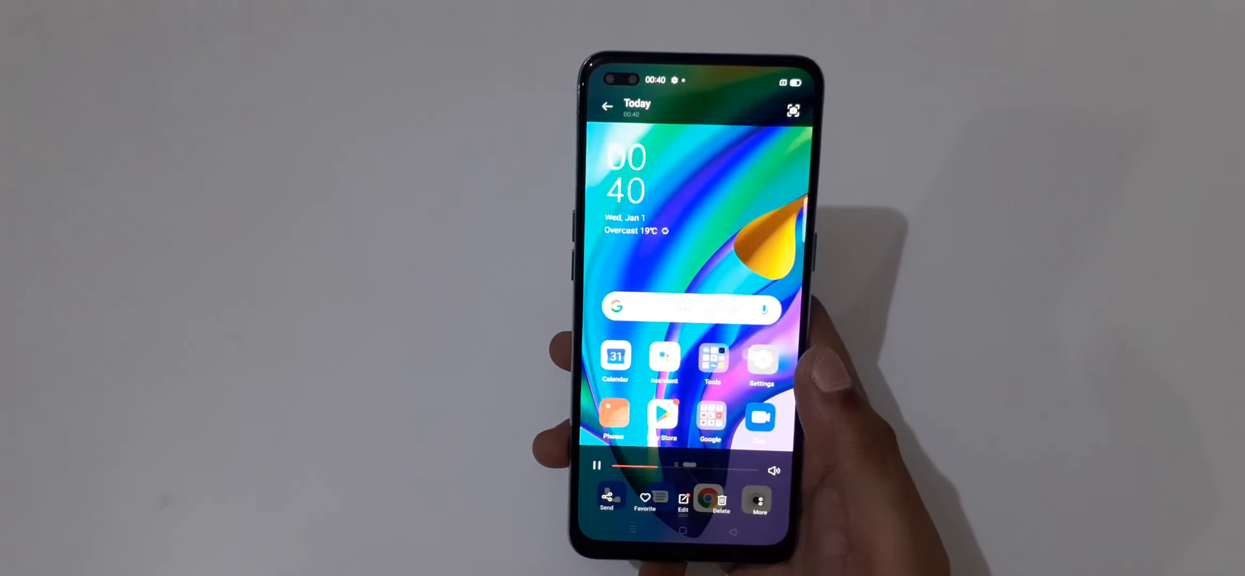
scroll(up, 3)
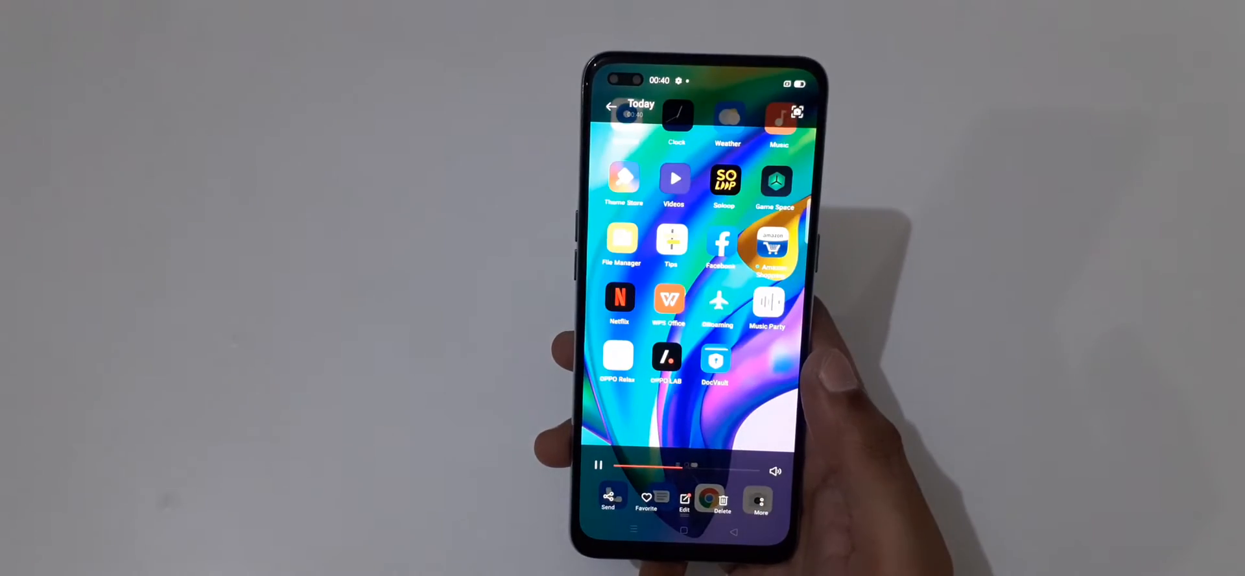